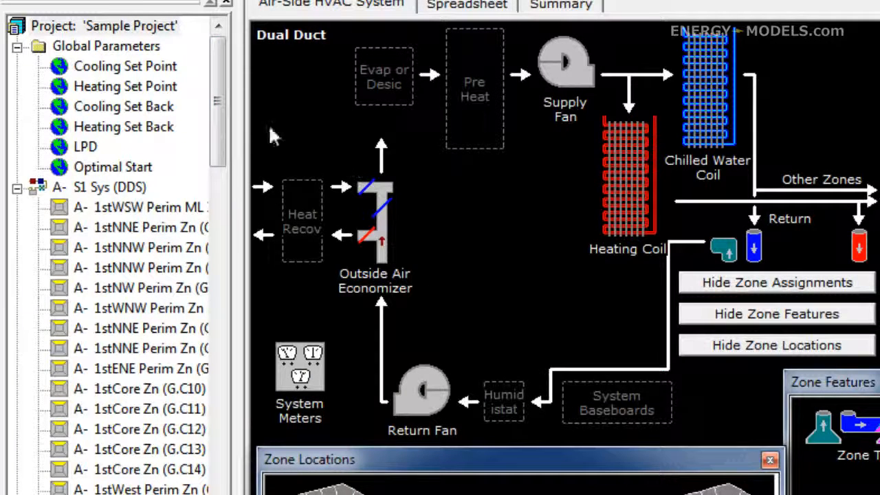
# Step: Switch from the dual-duct air-side diagram to the Building Shell 2-D Geometry floor plan
pyautogui.click(137, 207)
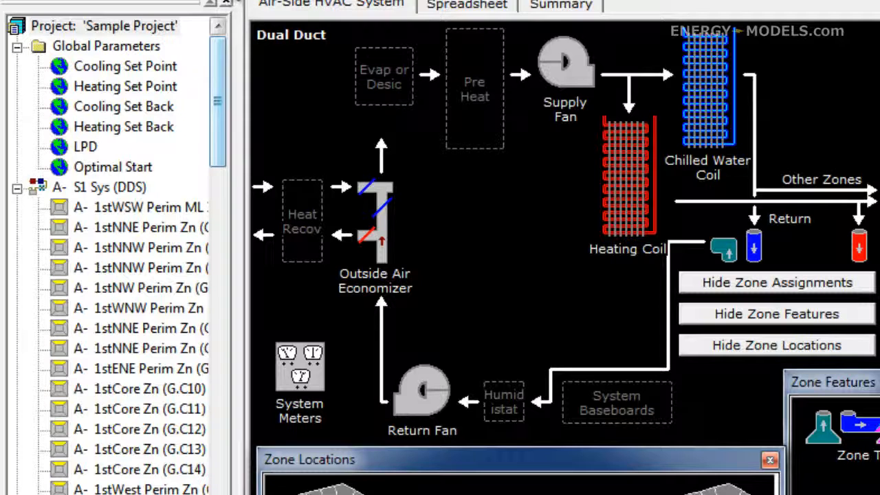
pyautogui.click(304, 6)
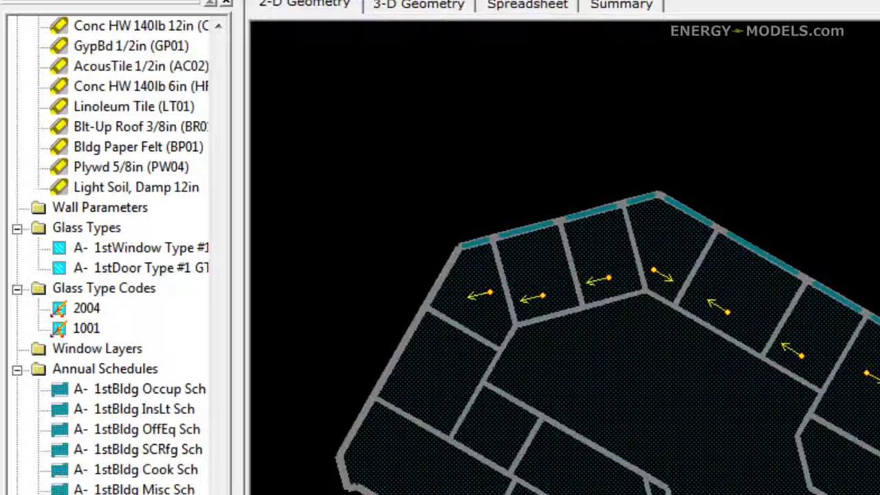
pyautogui.moveTo(311, 196)
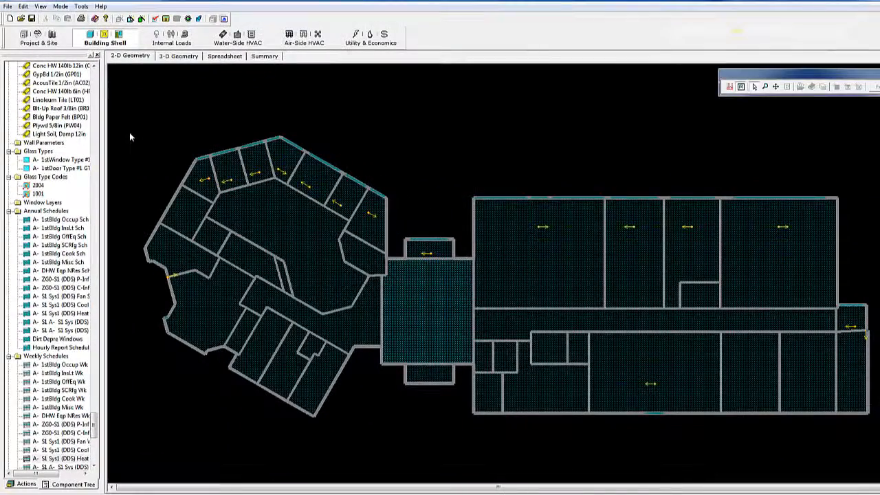
pyautogui.moveTo(120, 160)
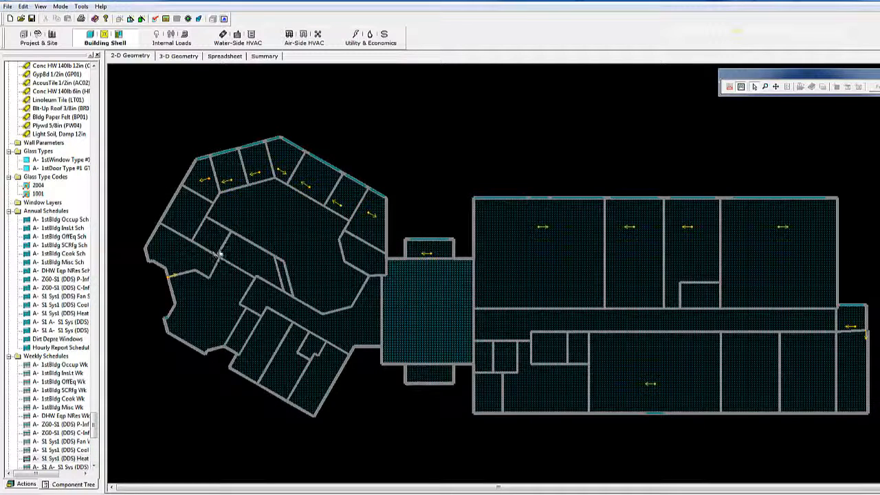
pyautogui.moveTo(255, 216)
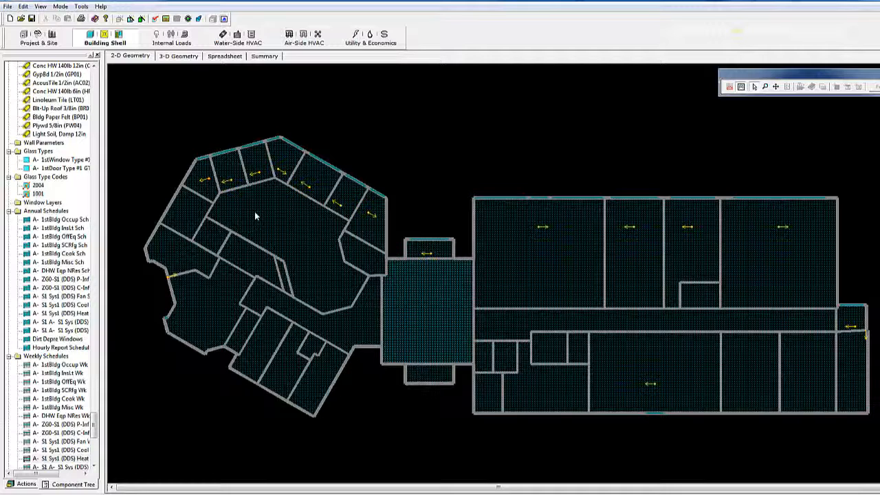
# Step: Right-click the angled wing's core space A- 1stCore Spc (G.C11) for its options
pyautogui.rightClick(255, 216)
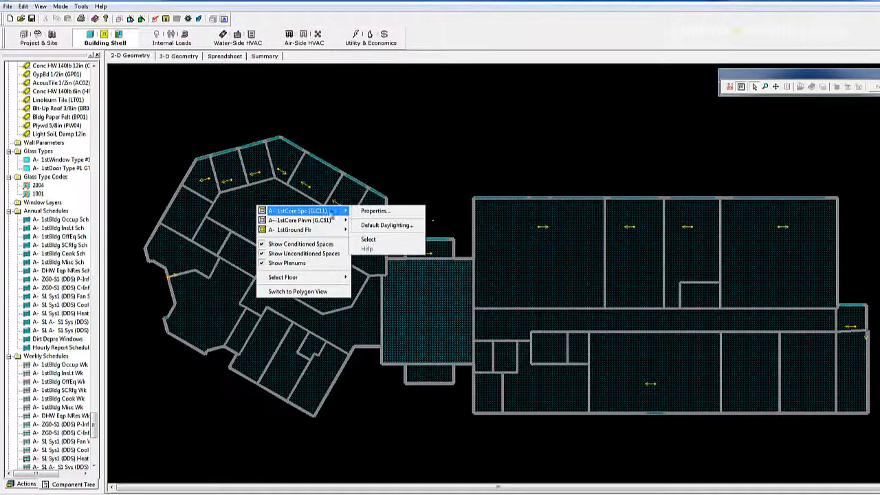
# Step: Open Properties for space G.C11, select its Space Name, then close the dialog
pyautogui.click(375, 210)
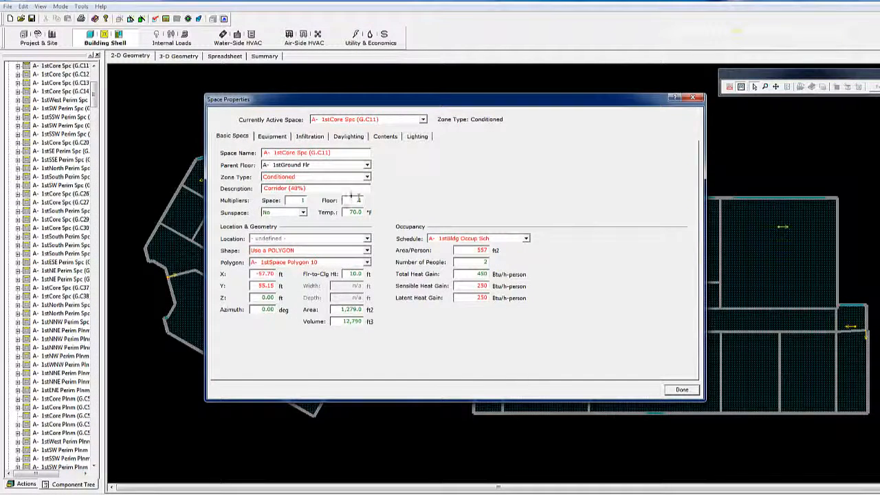
pyautogui.tripleClick(315, 152)
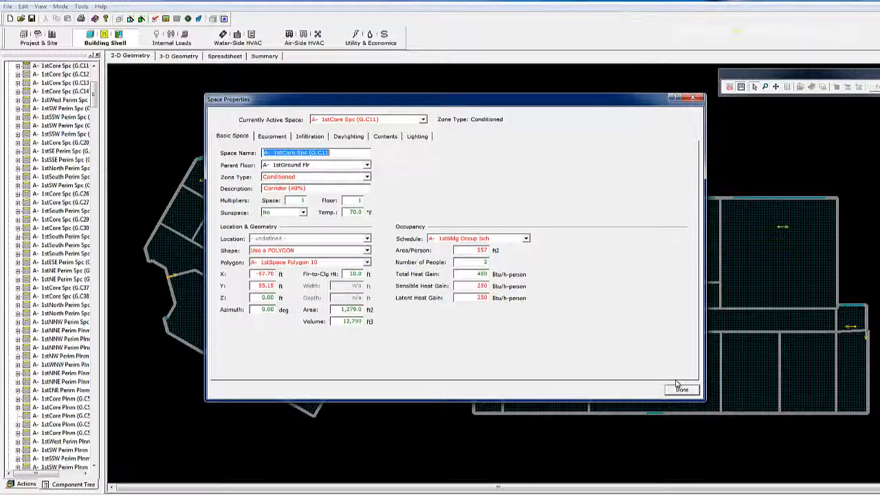
pyautogui.moveTo(658, 356)
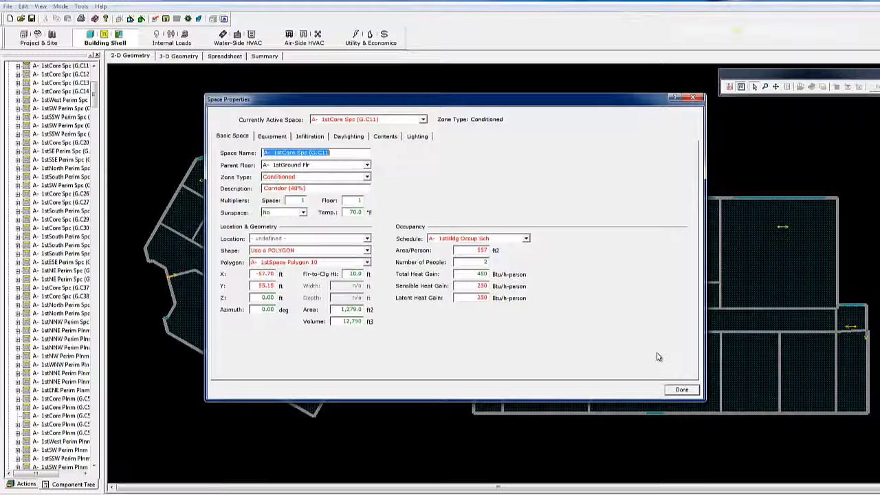
pyautogui.click(681, 390)
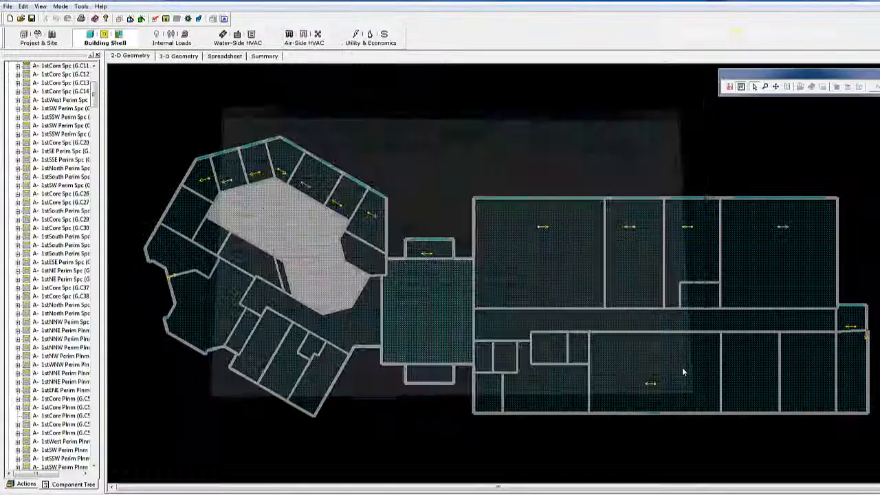